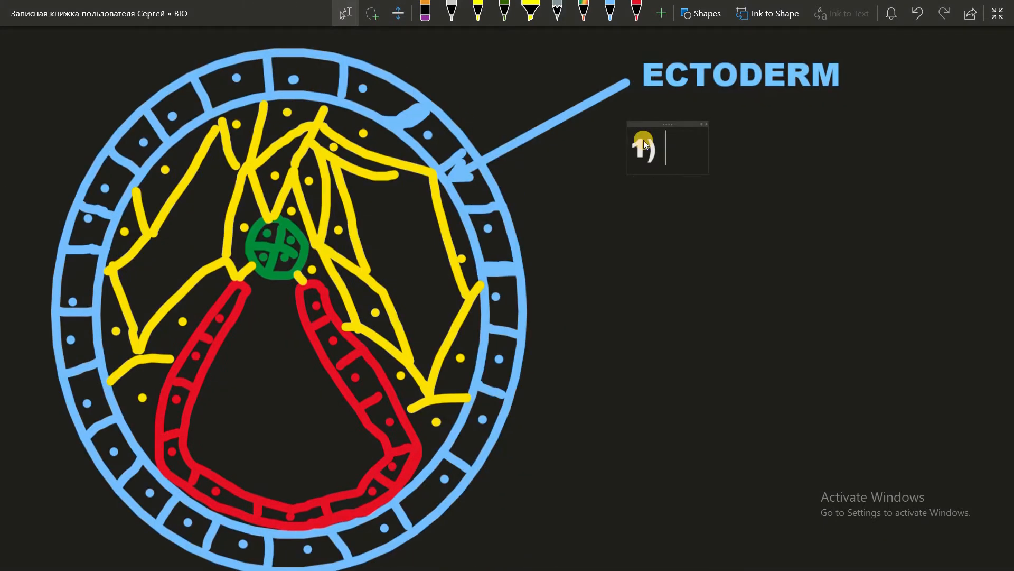
Type Nerve system, Sense organs, Neurons and Pituitary gland as ectoderm items 1–4.
type("Nerve syst")
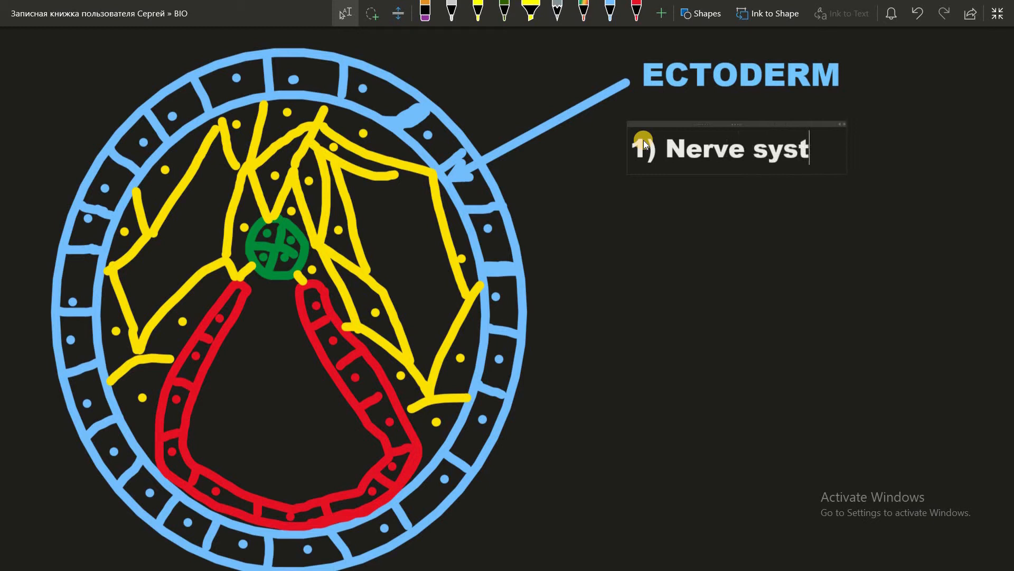
type("em")
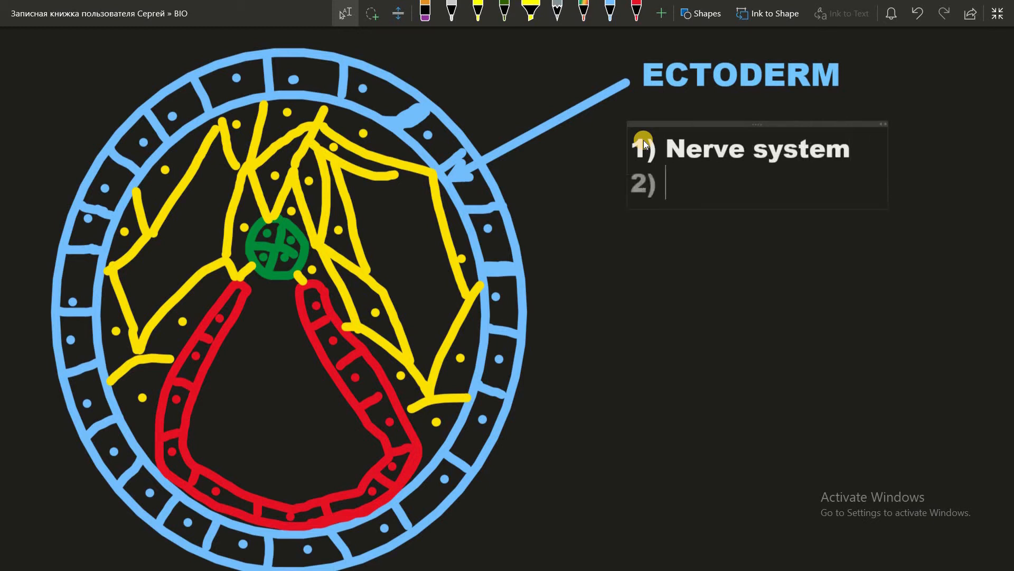
type("Sense")
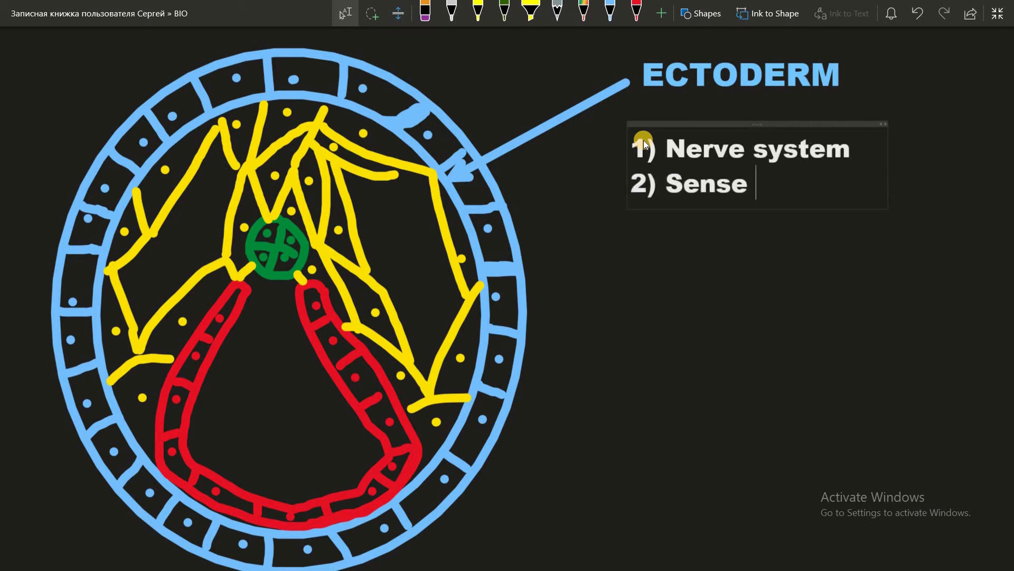
type("organs")
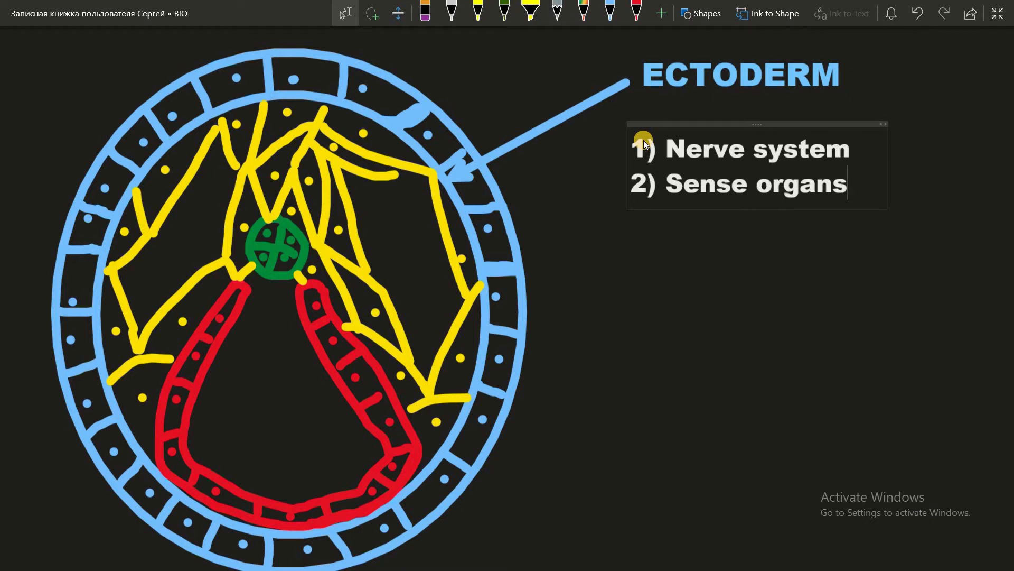
type("3) n")
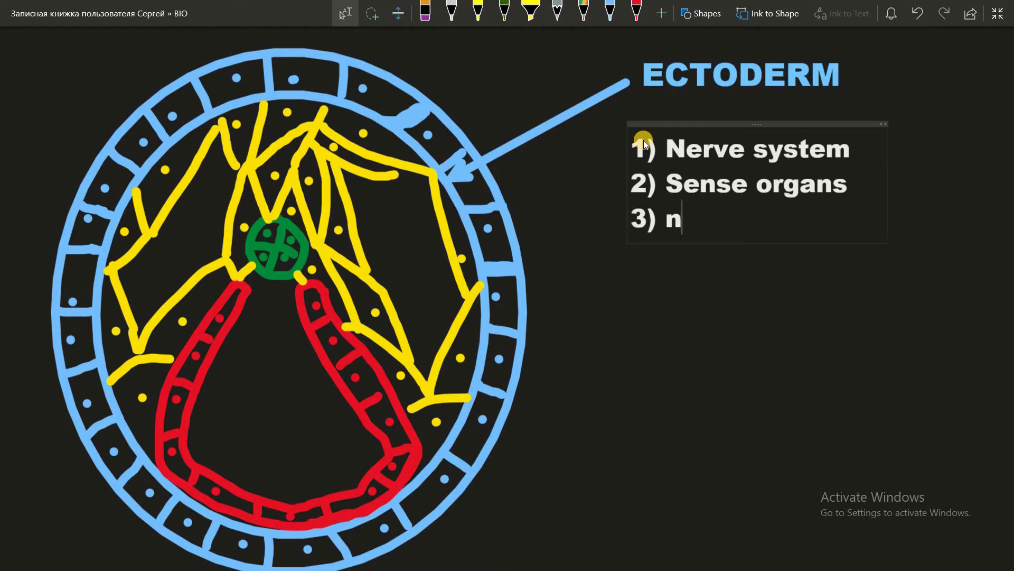
type("eurons")
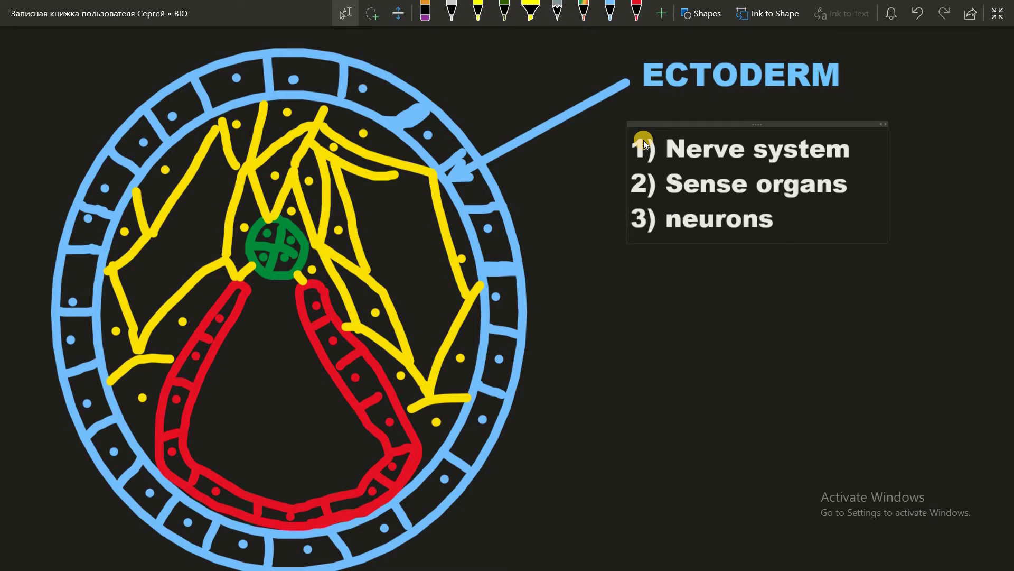
type("p")
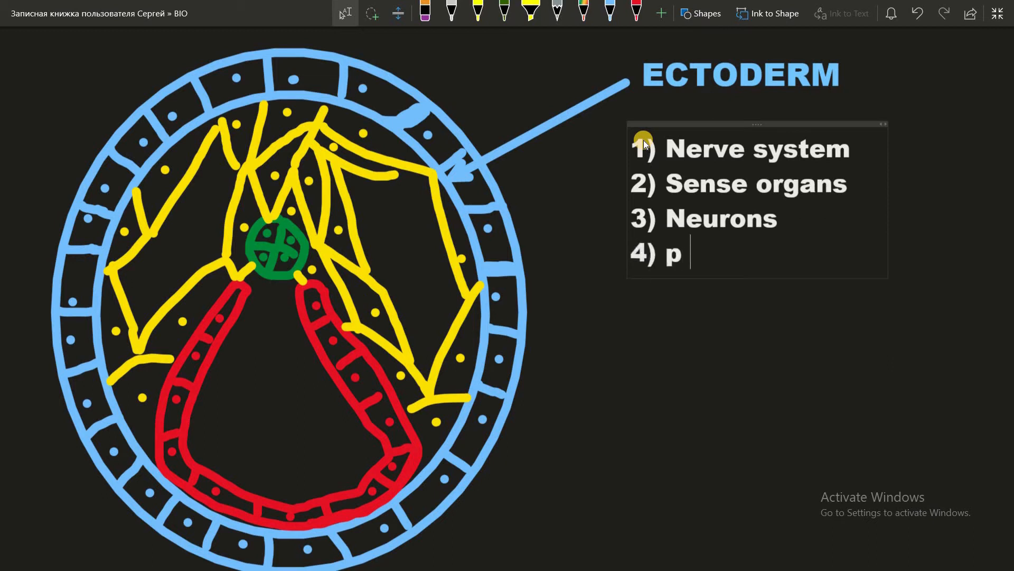
type("ituitary glan")
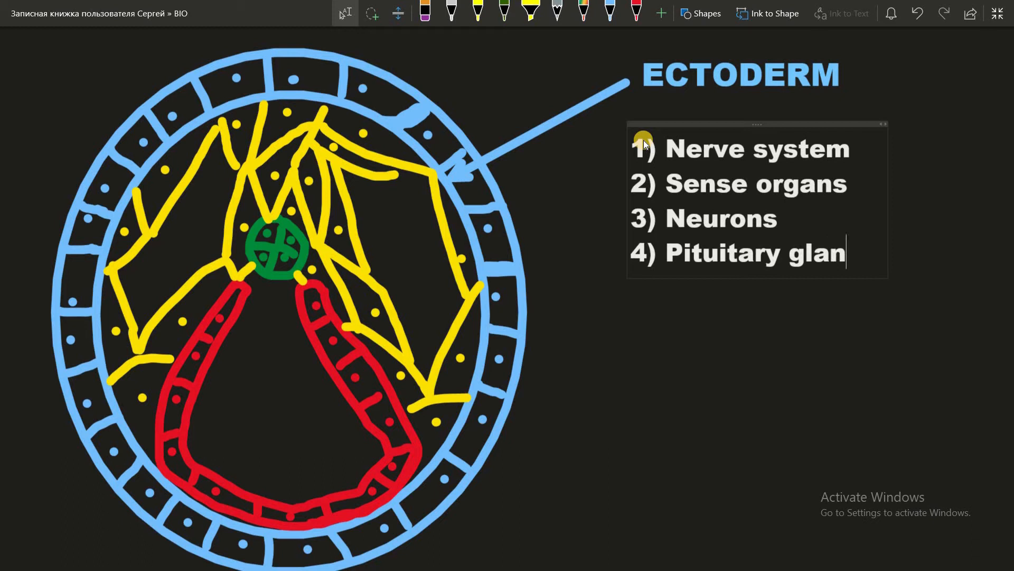
type("d")
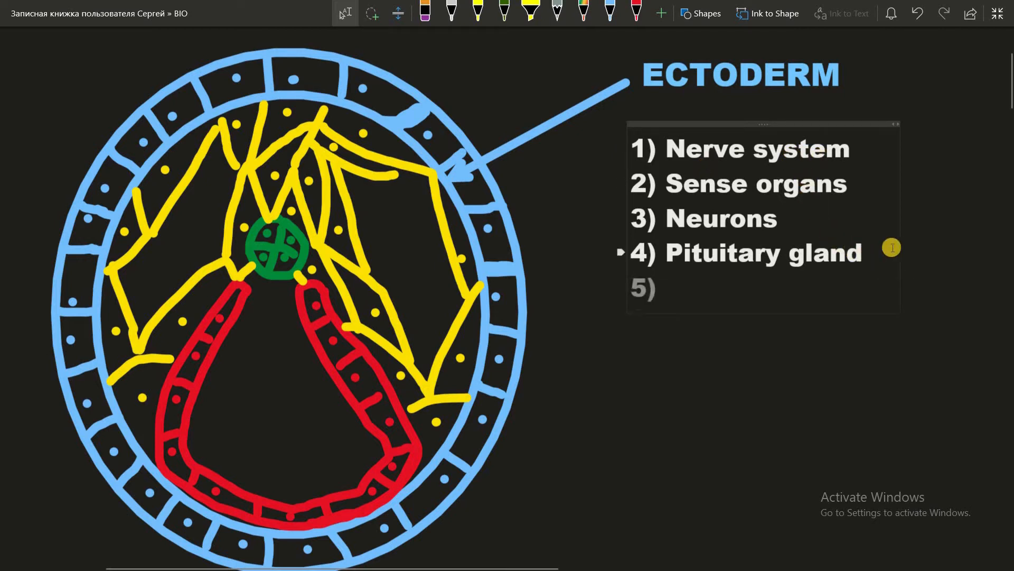
Fix item 5, then add Epithelium of the skin and Hair to the ectoderm list.
type("S")
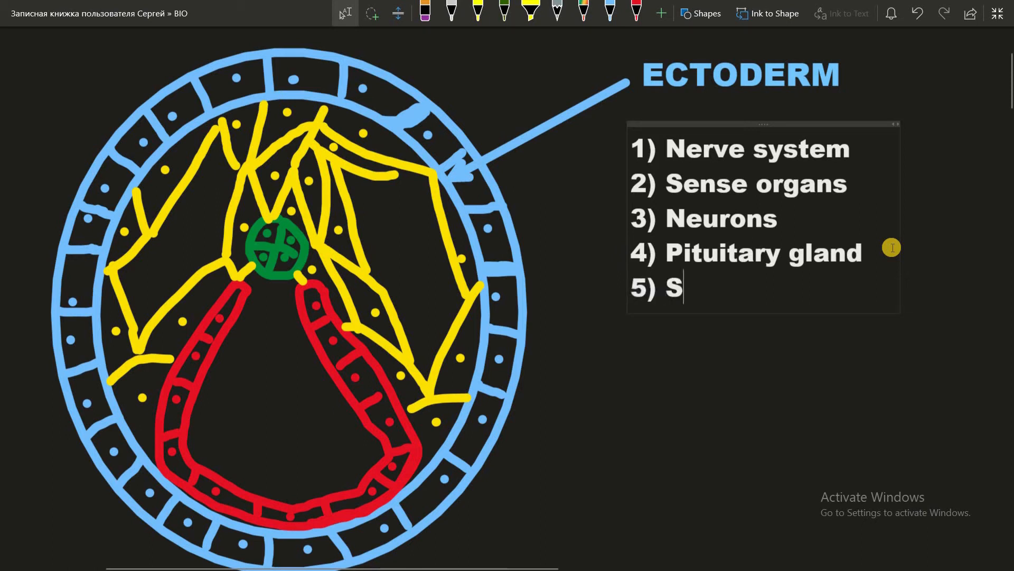
key("backspace")
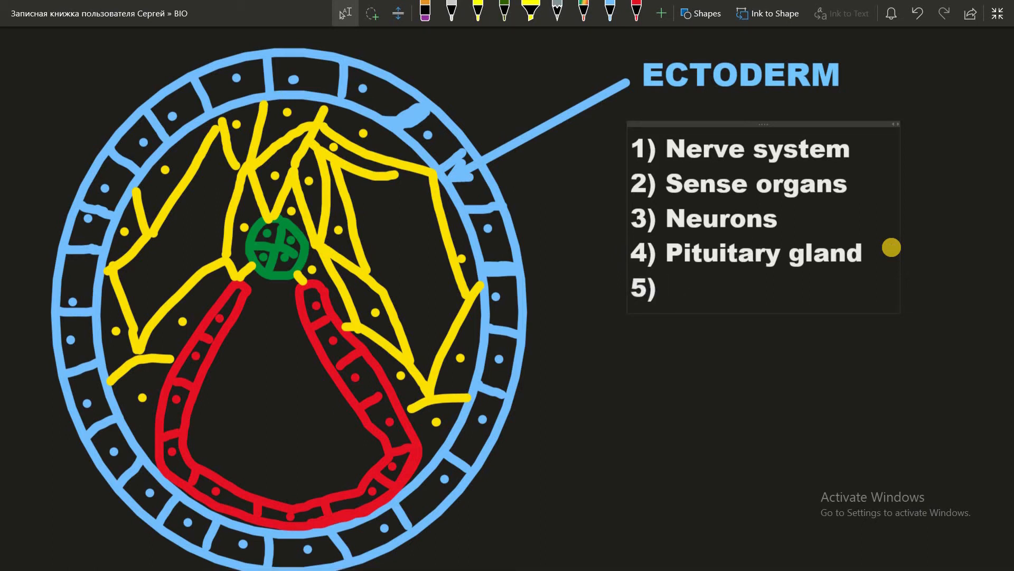
type("Epithl")
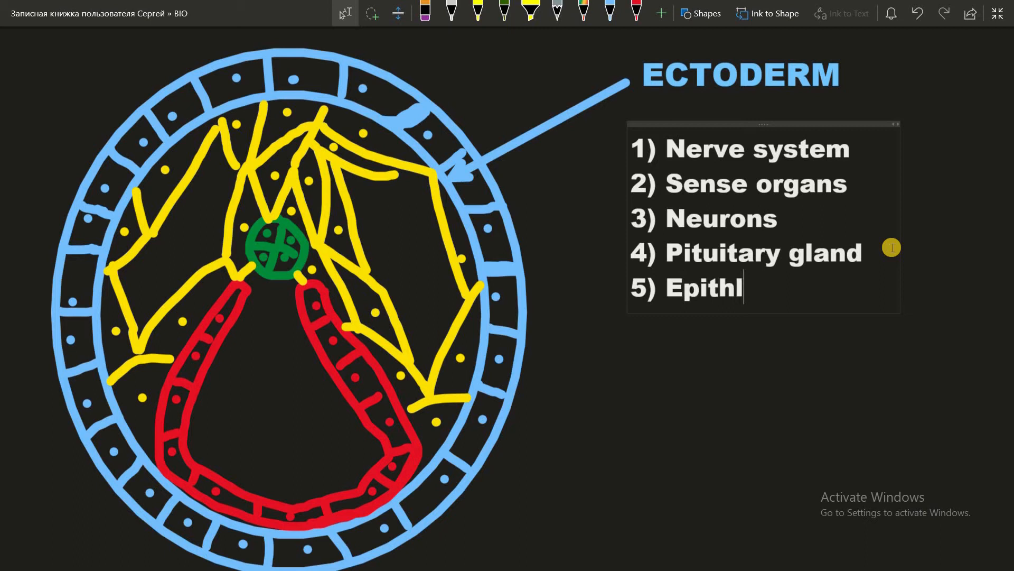
type("elium of the")
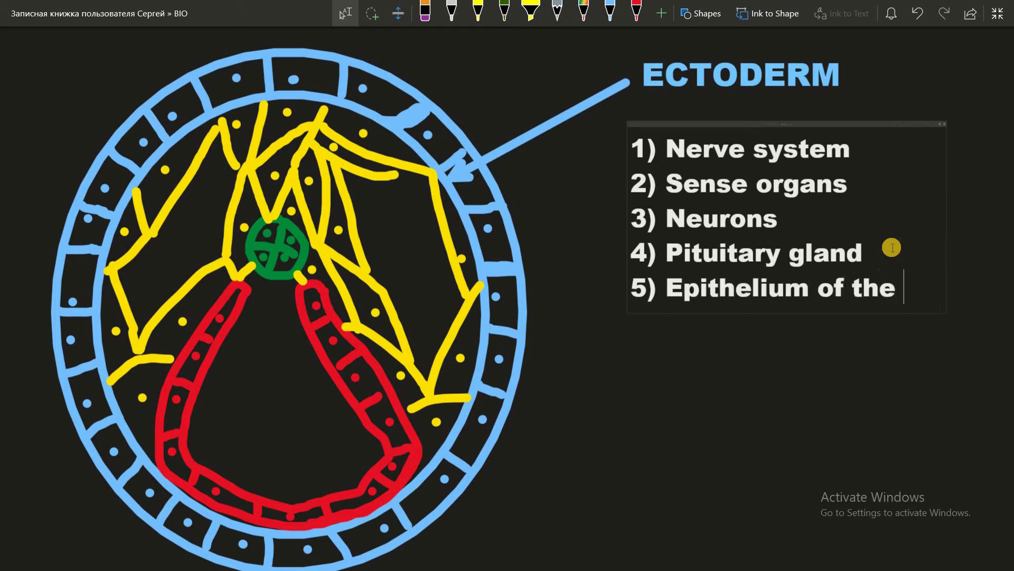
type("skin")
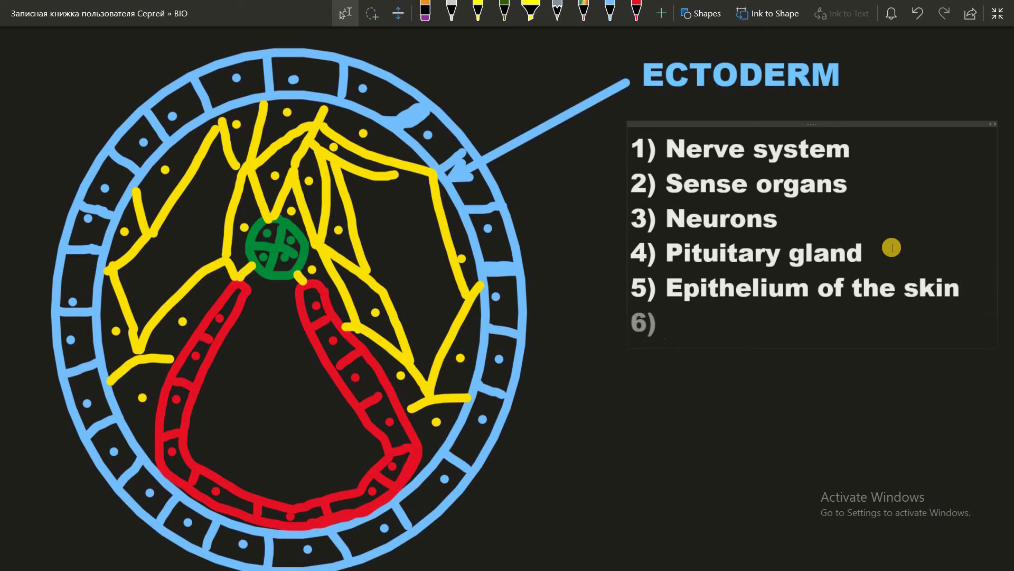
type("hai")
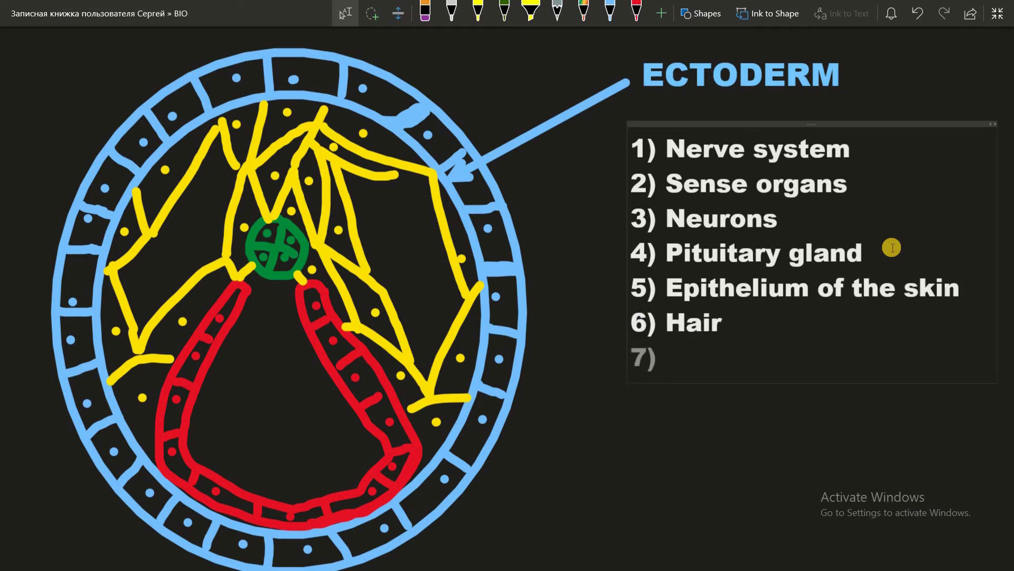
Add Nails and Skin glands to the ectoderm list and begin item 9.
type("Nails")
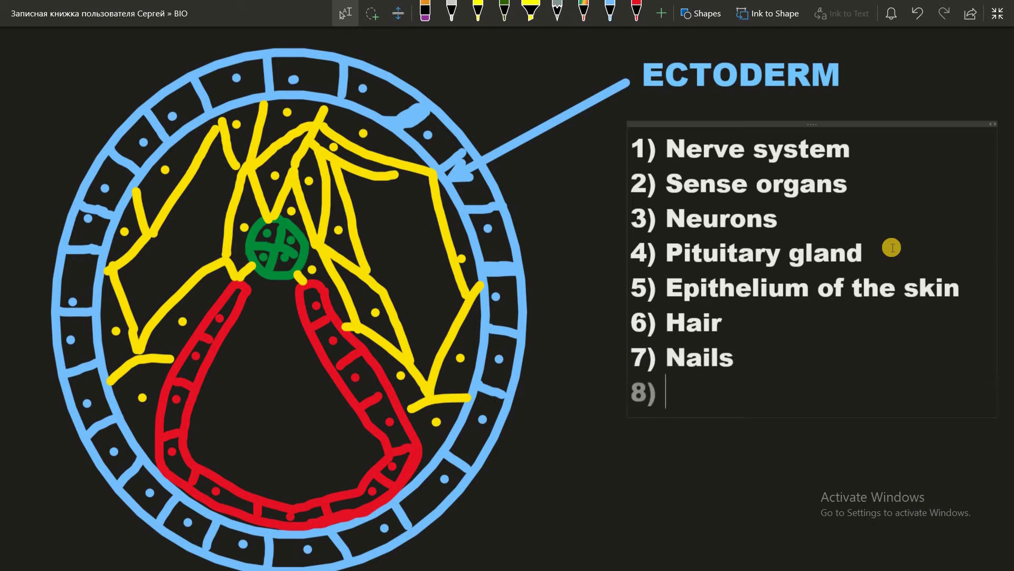
type("skin")
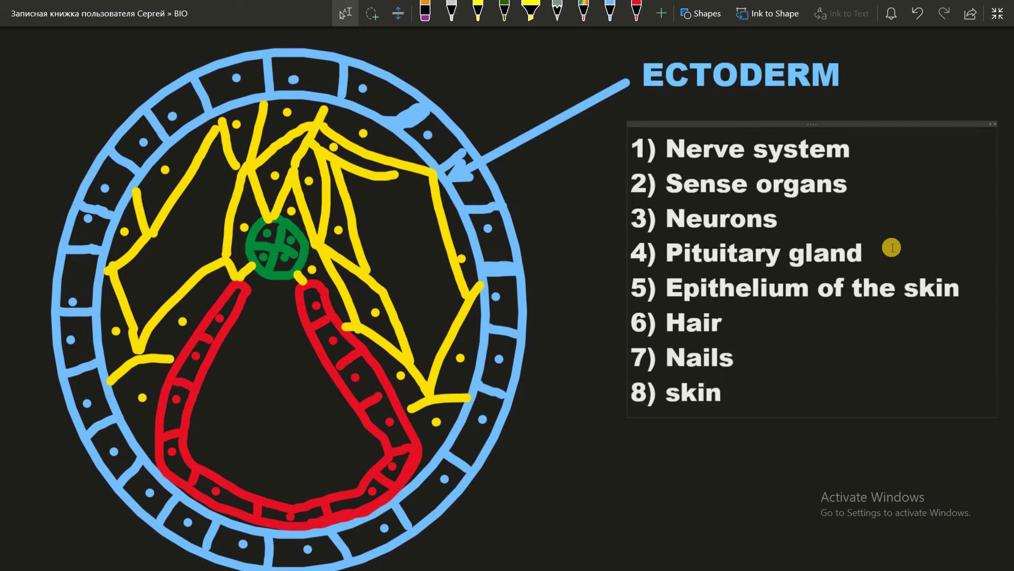
type("Skin gk")
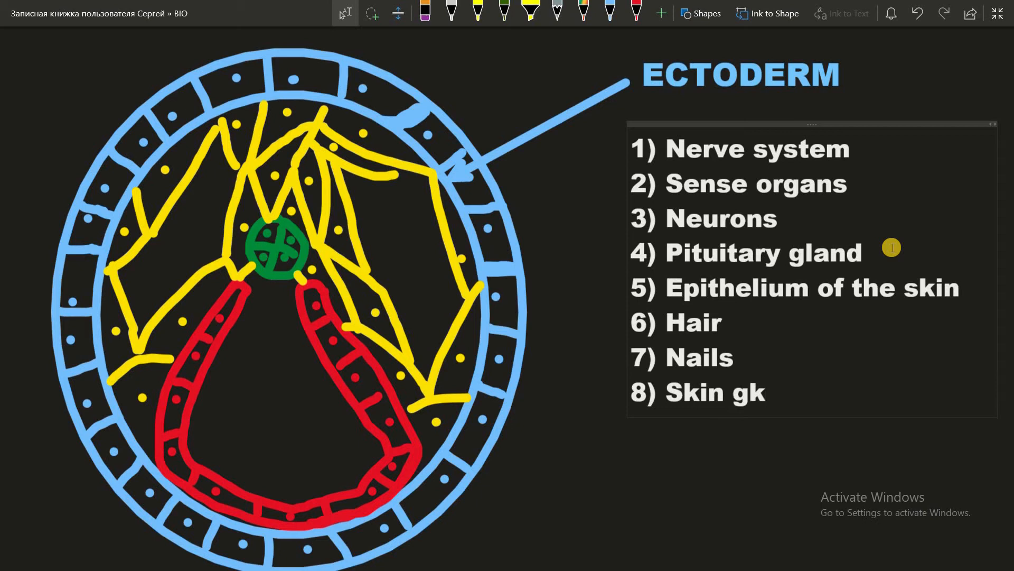
type("lands")
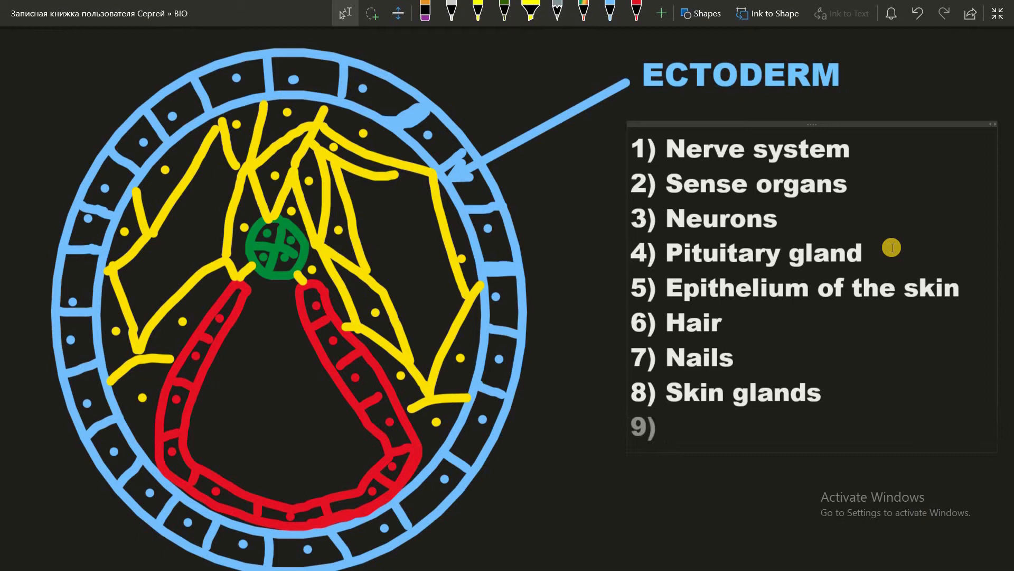
type("ename")
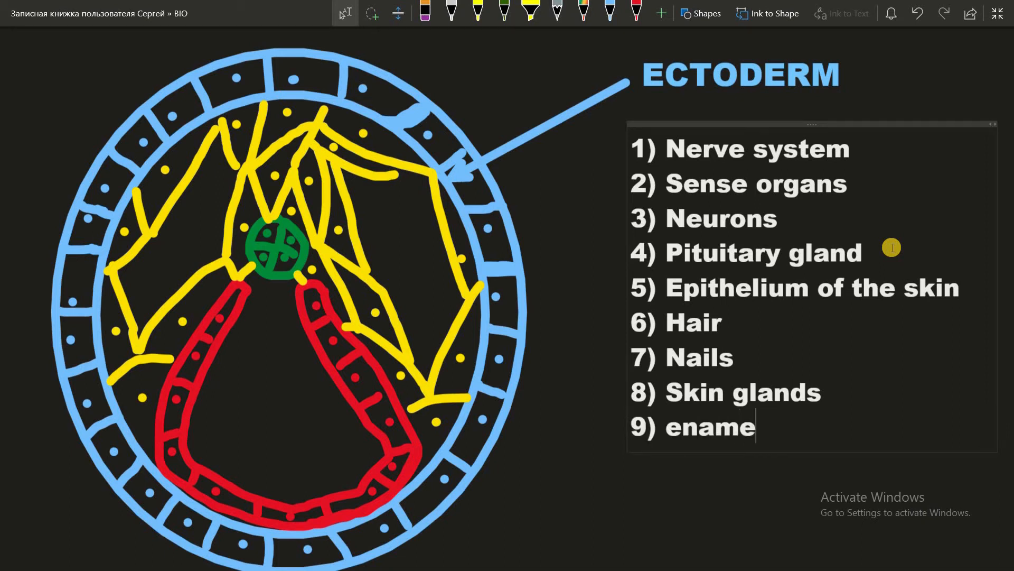
key("enter")
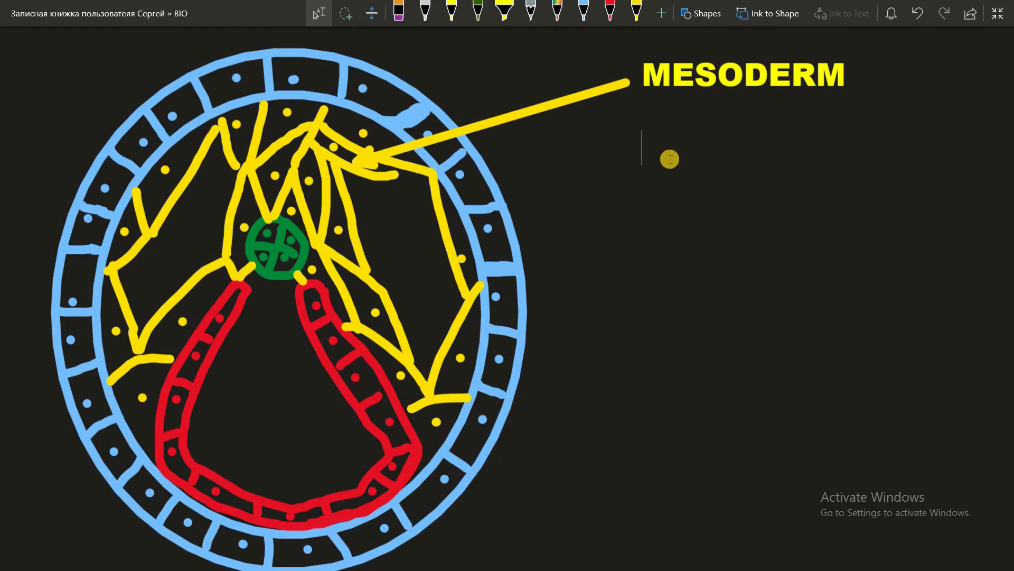
List Connective tissue, Muscles and Kidneys in the MESODERM numbered list.
type("1)")
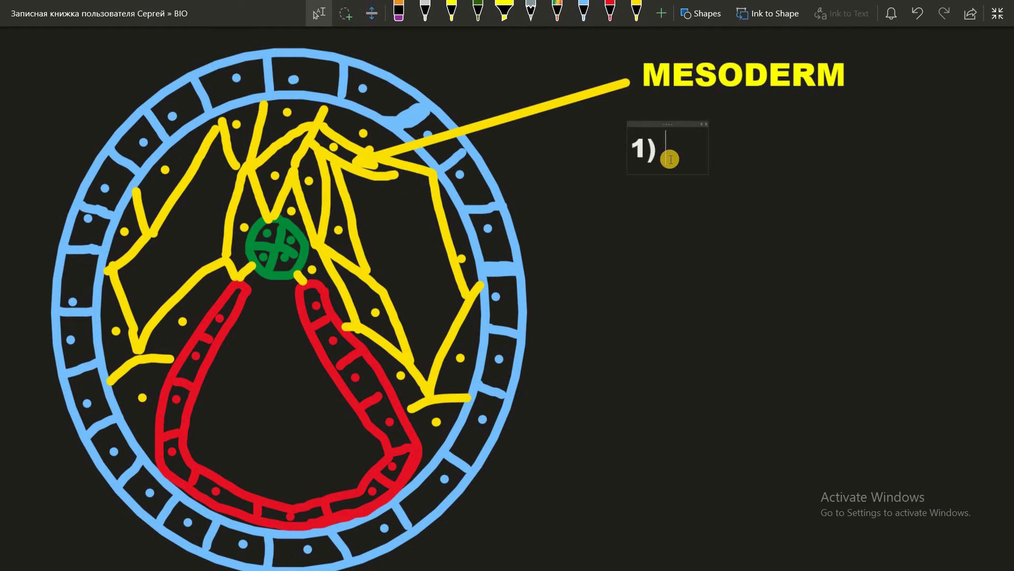
type("Connect")
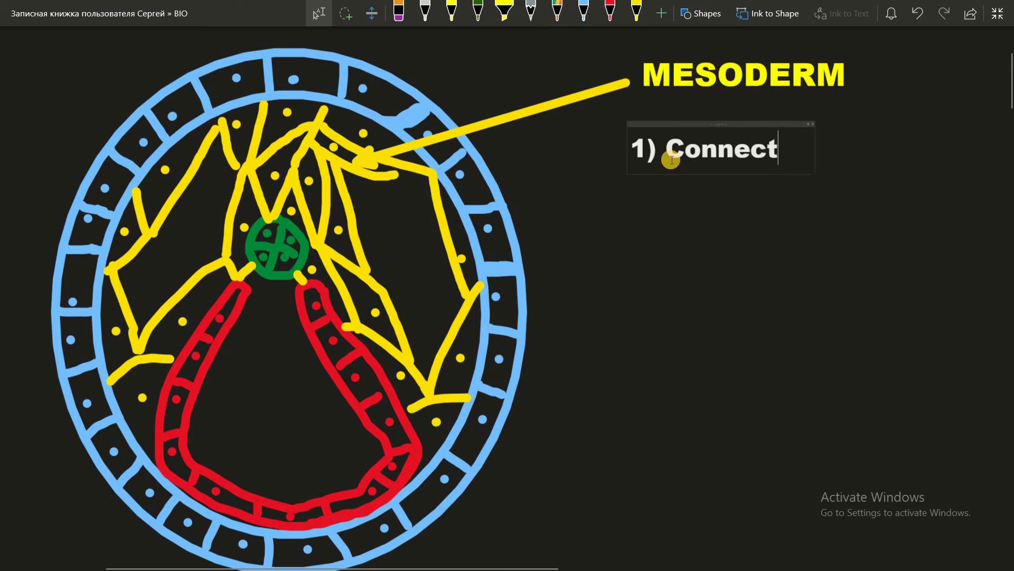
type("ive")
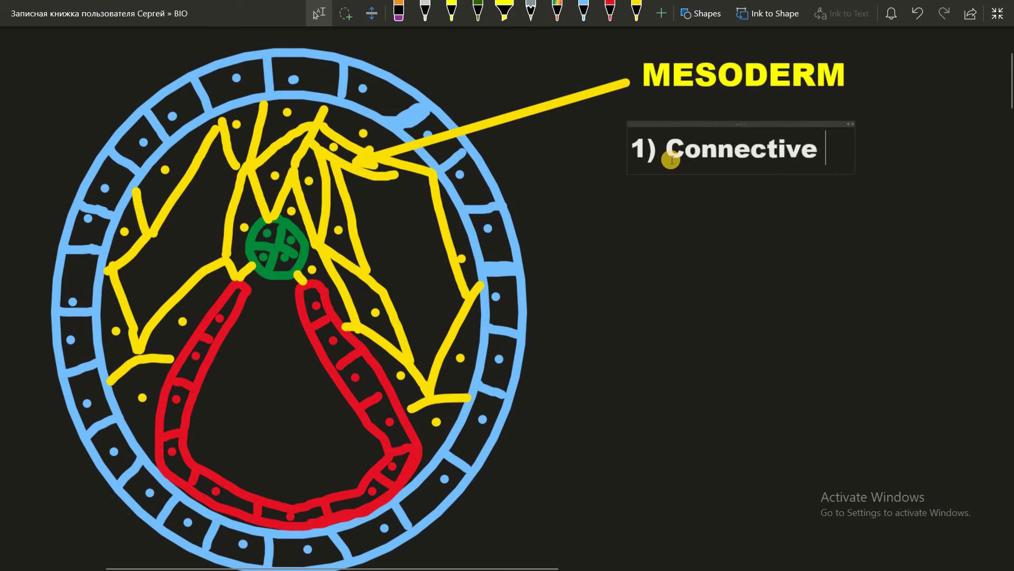
type("tissue")
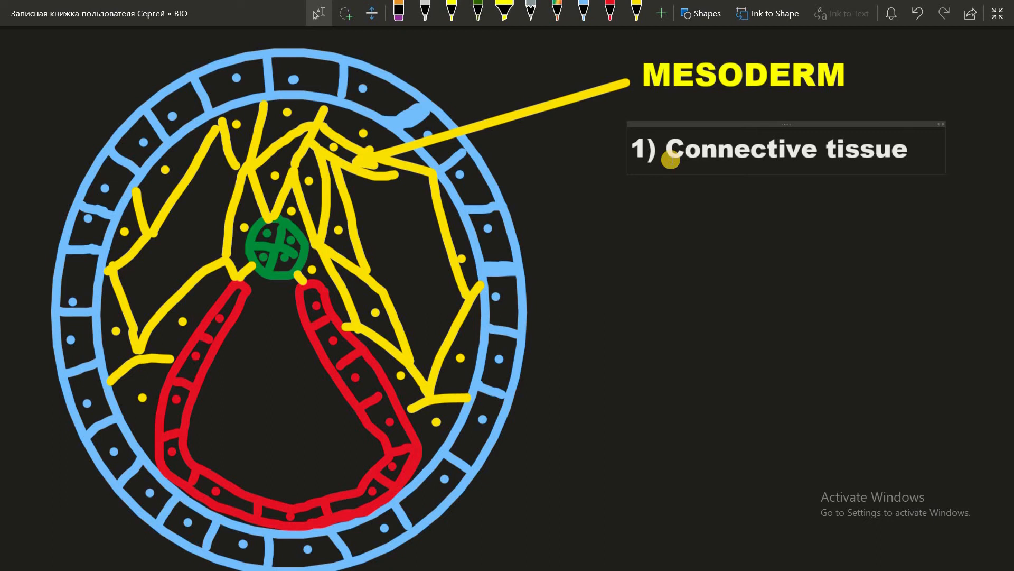
left_click(908, 149)
type("2)")
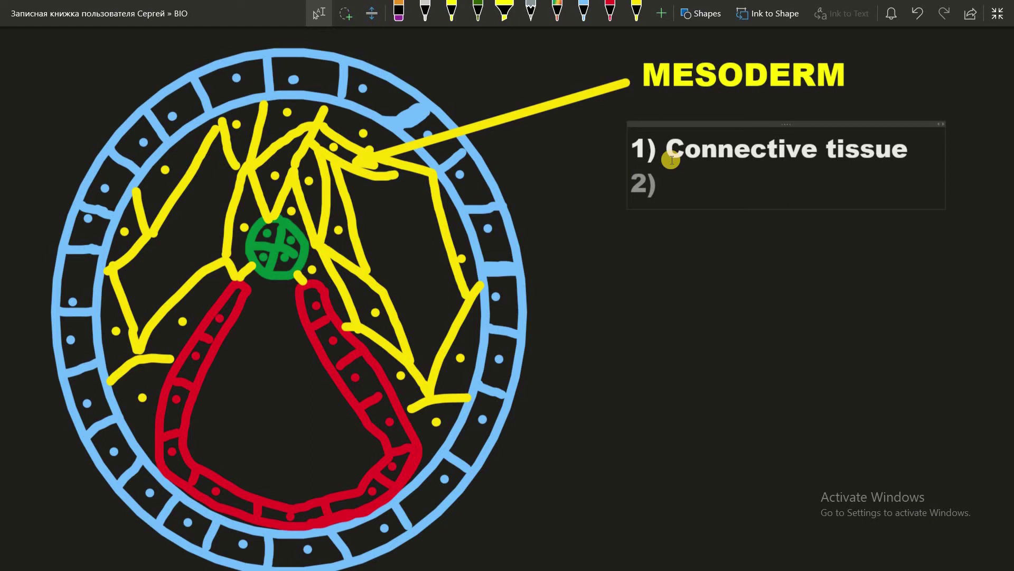
type("Muscles")
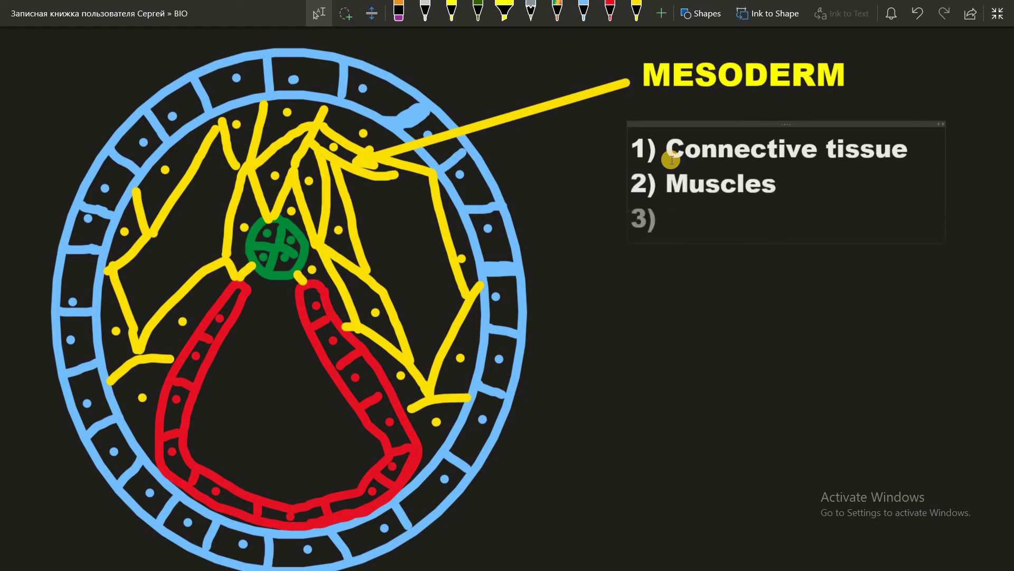
type("ki")
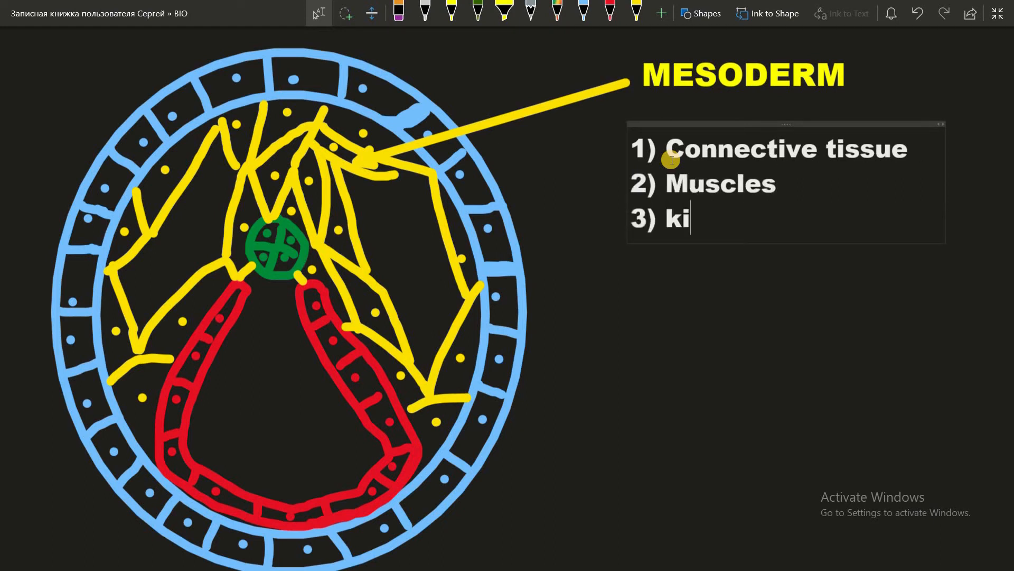
type("dneys")
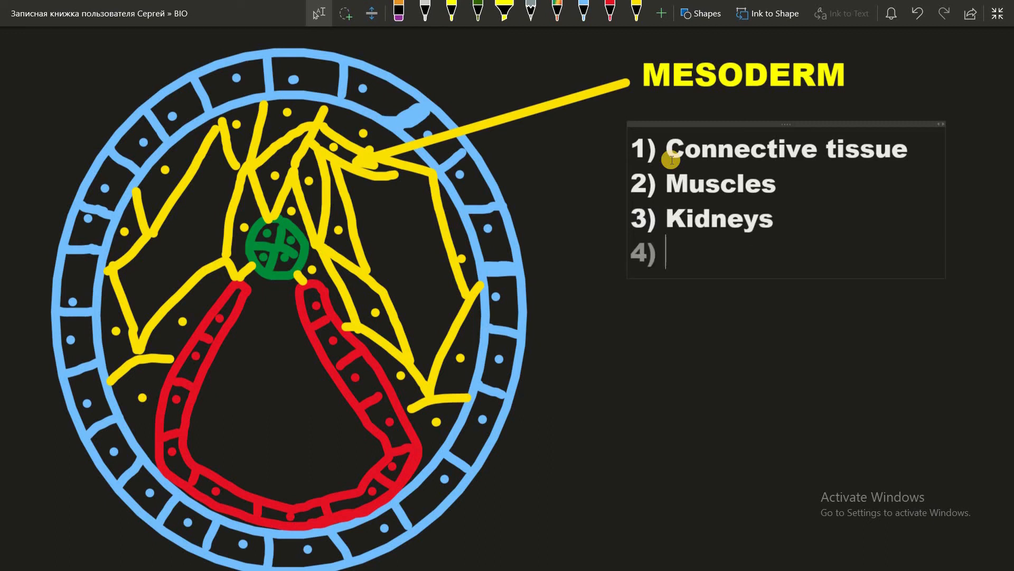
Add Adrenal glands, Reproductive system, Heart and blood vessels, and a notochord item 7.
type("adrenal glands")
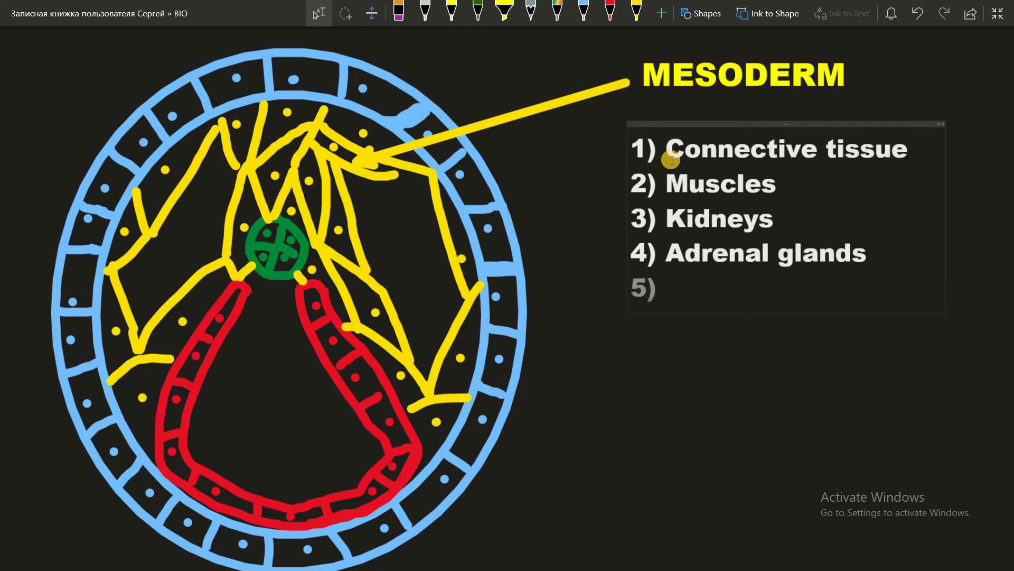
type("repro")
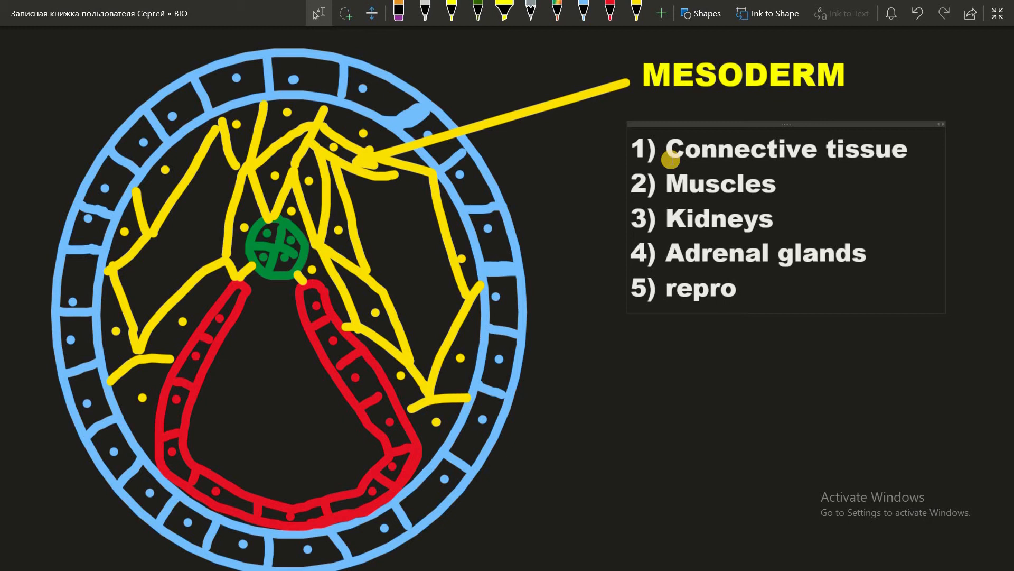
type("ductive system")
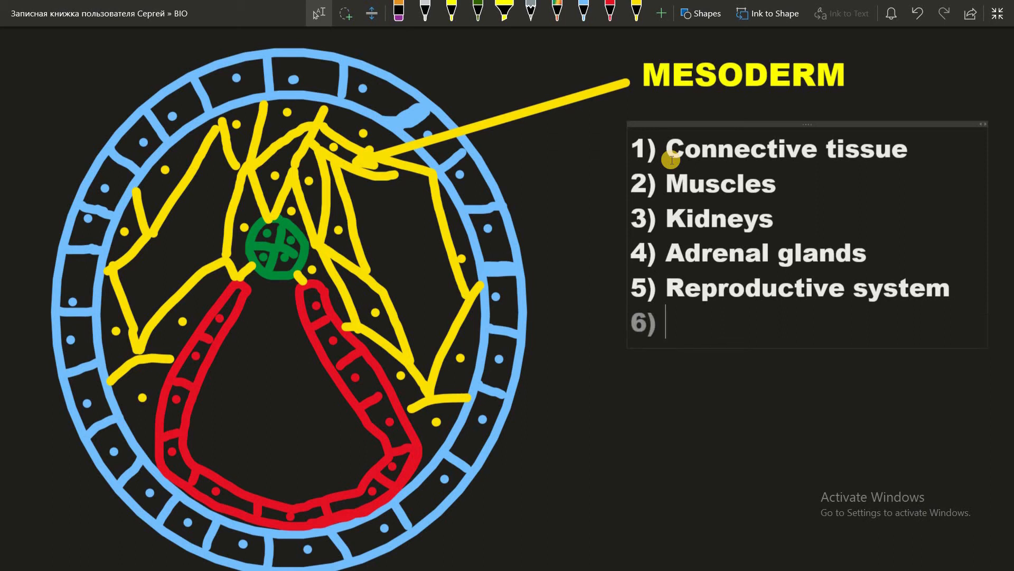
type("hear")
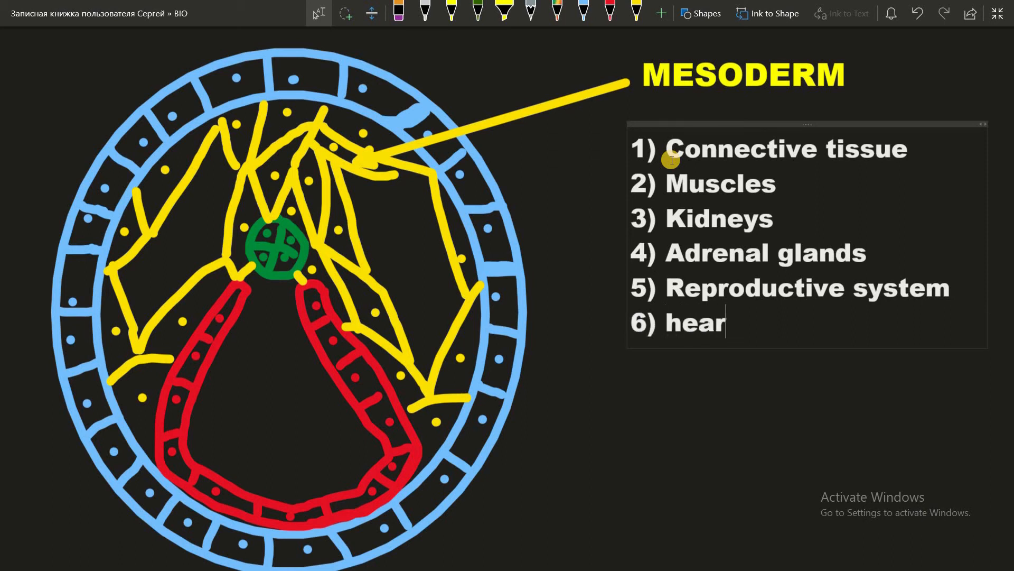
type("Heart and")
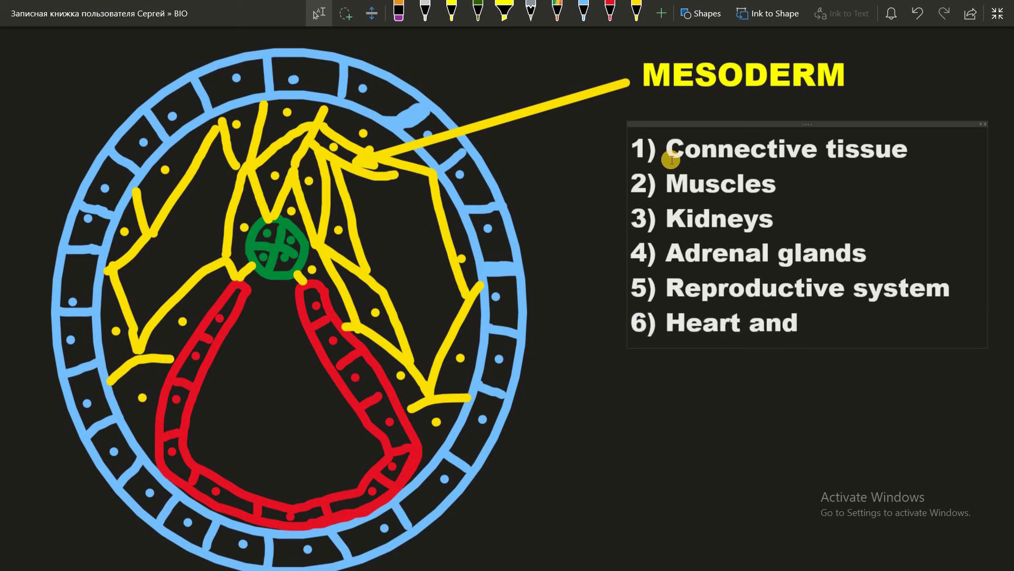
type("blood vessels")
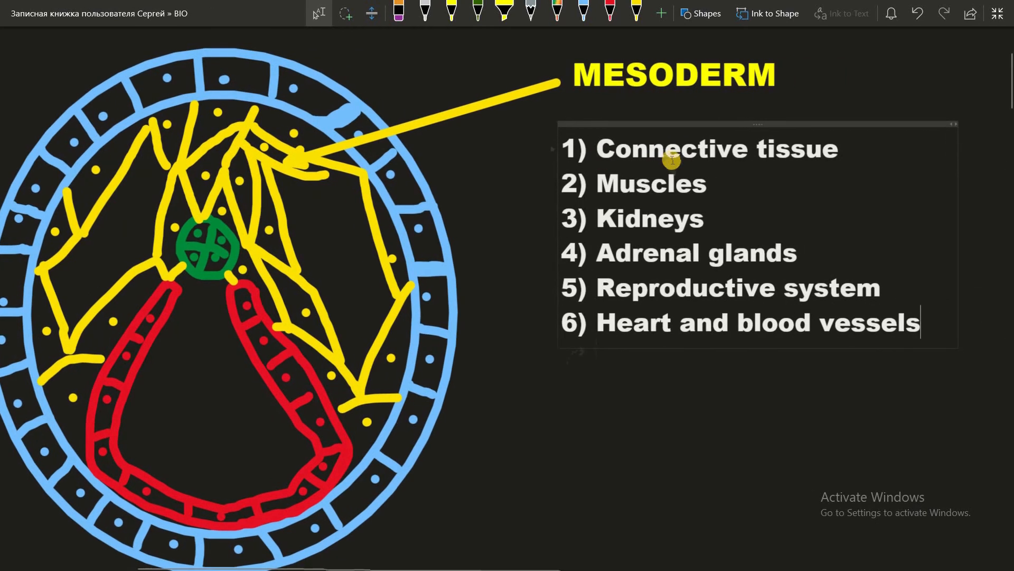
type("7) NO")
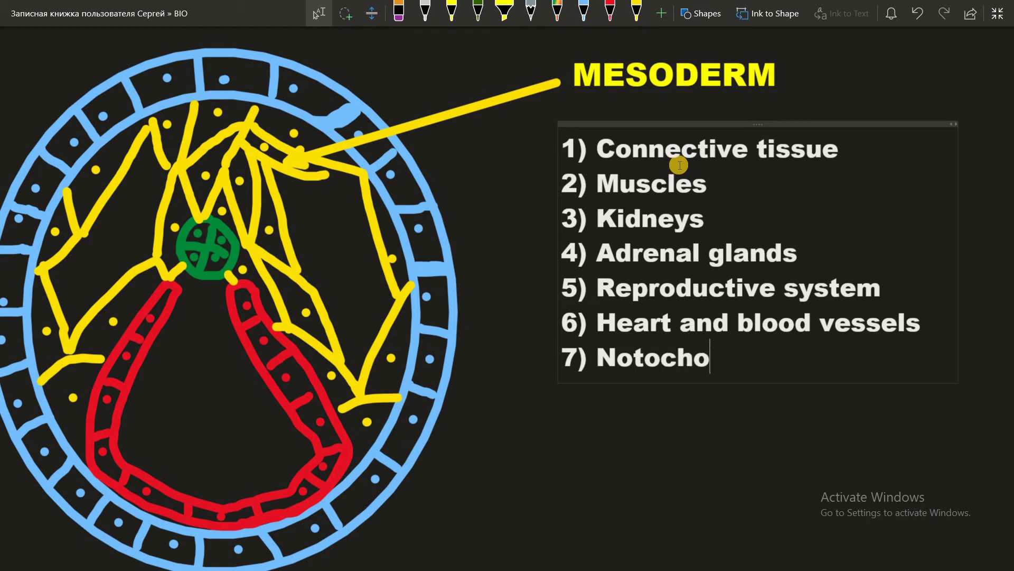
type("rd")
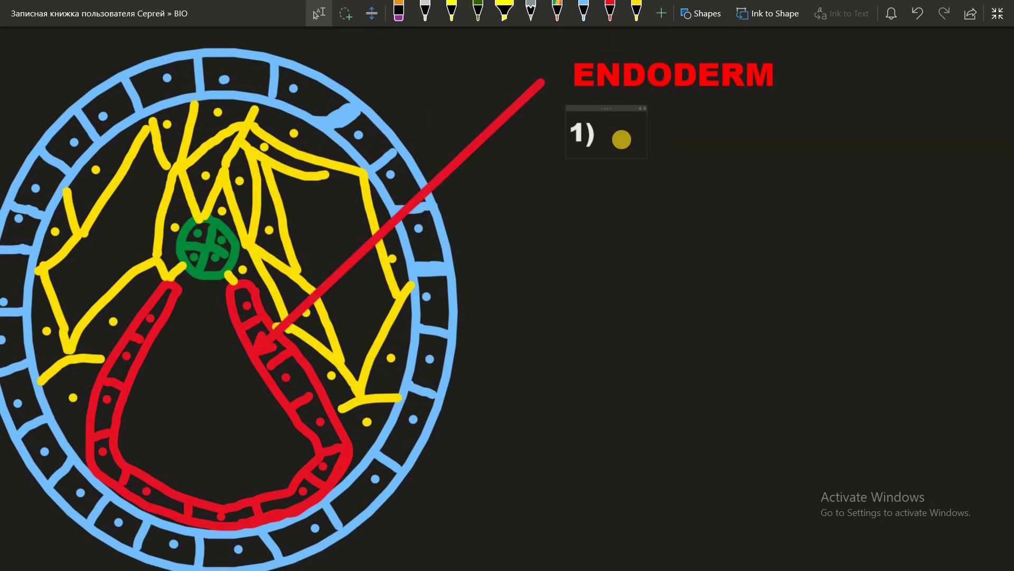
Type 'The lining of reproductive, digestive, respiratory and urinary systems' as ENDODERM item 1.
type("The lin")
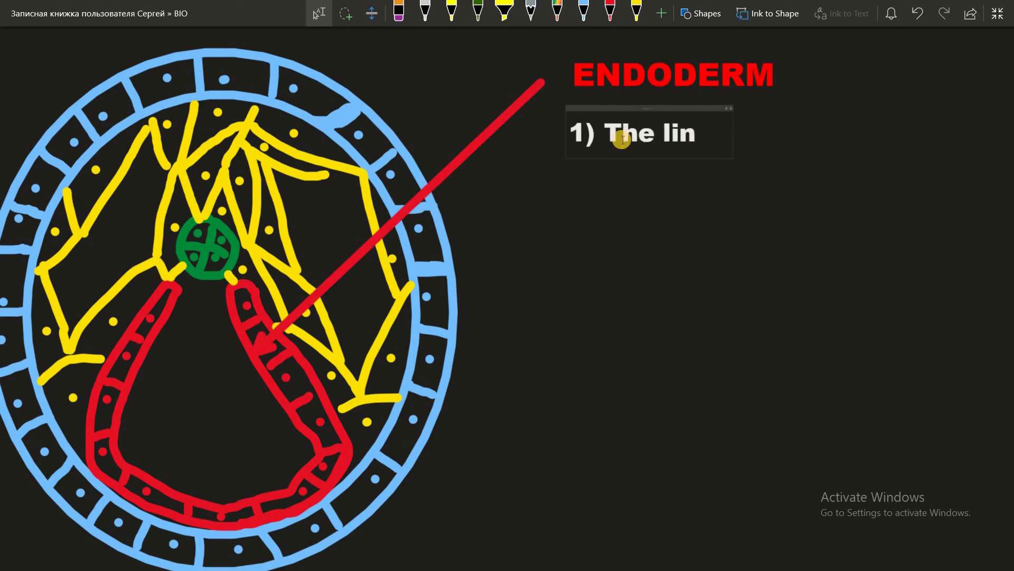
type("ing")
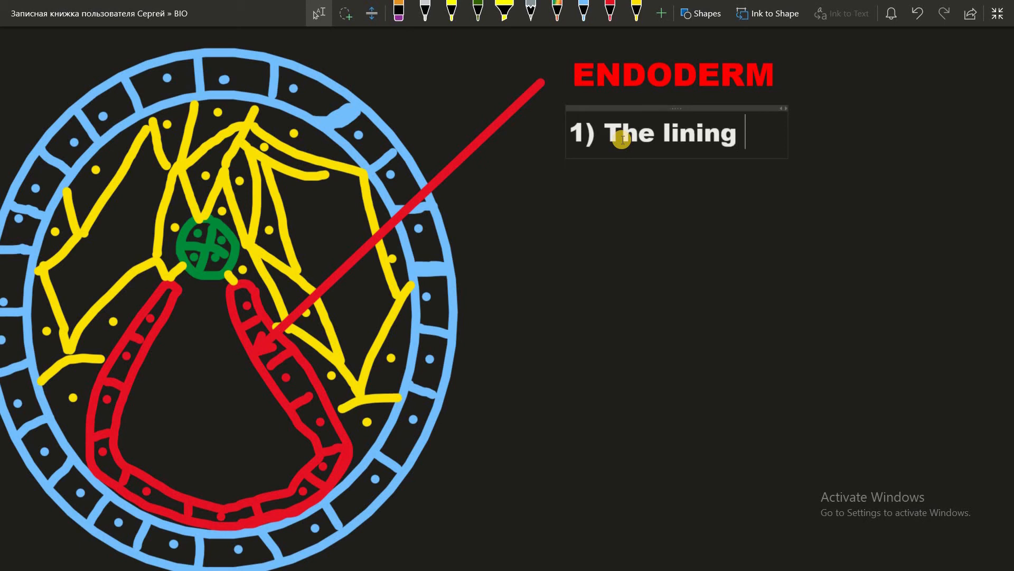
type("of r")
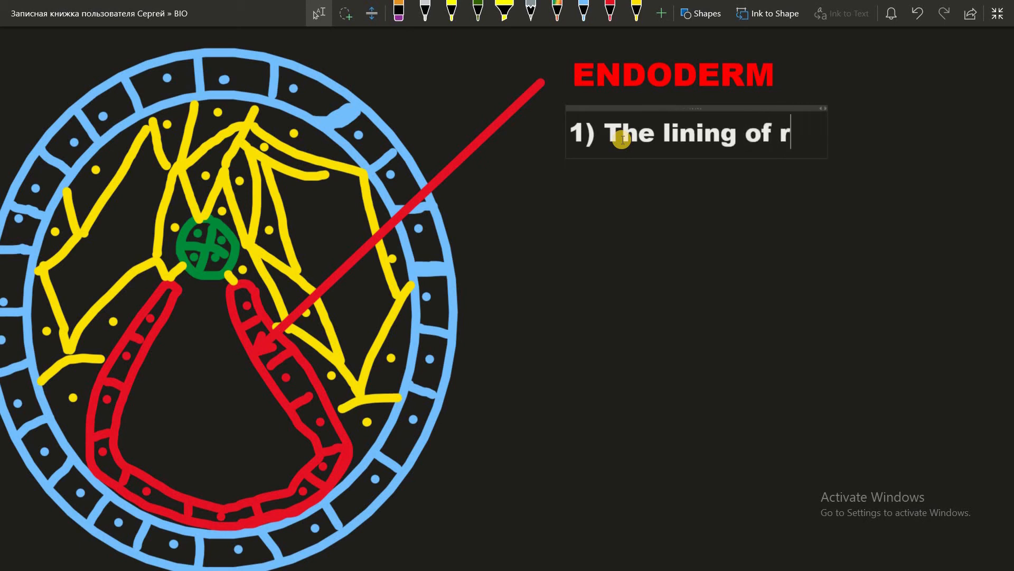
type("eproduct")
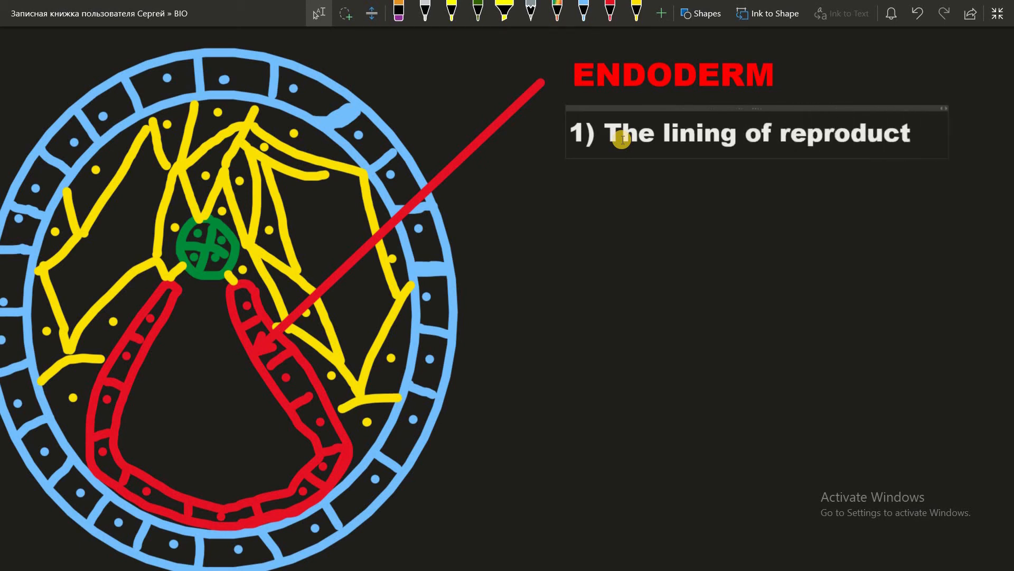
type("ive.")
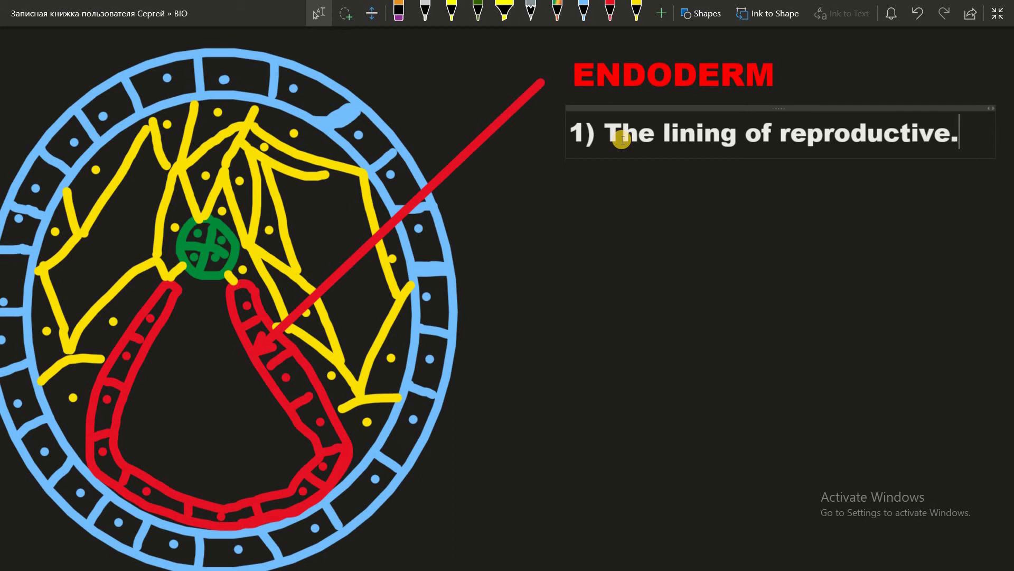
type(", d")
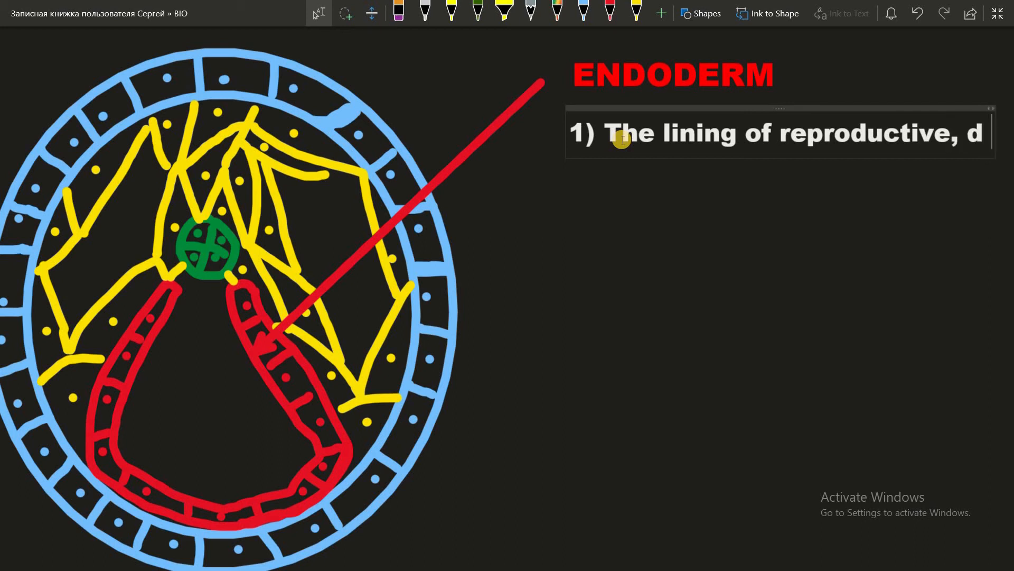
type("igestive")
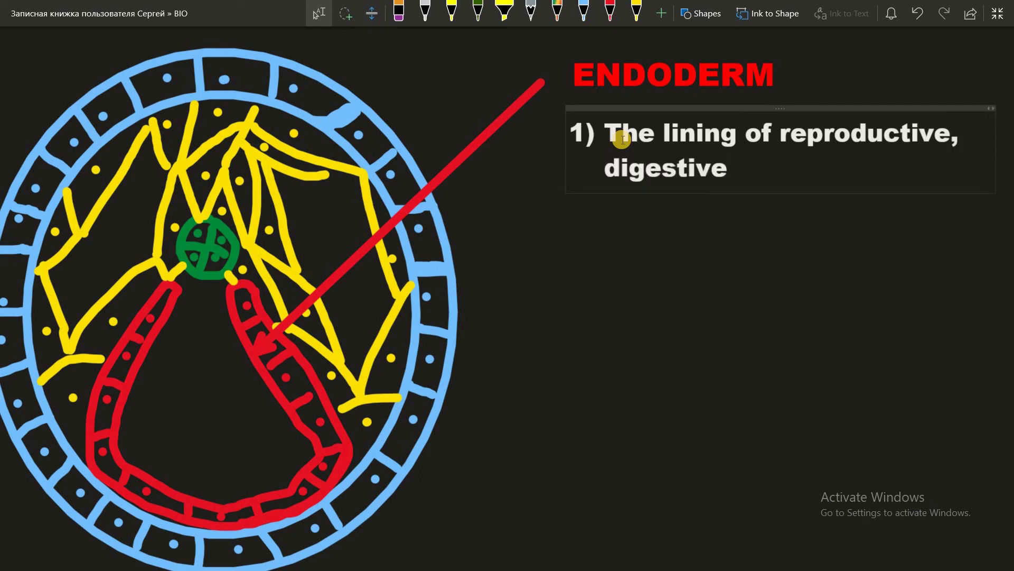
type(", respirato")
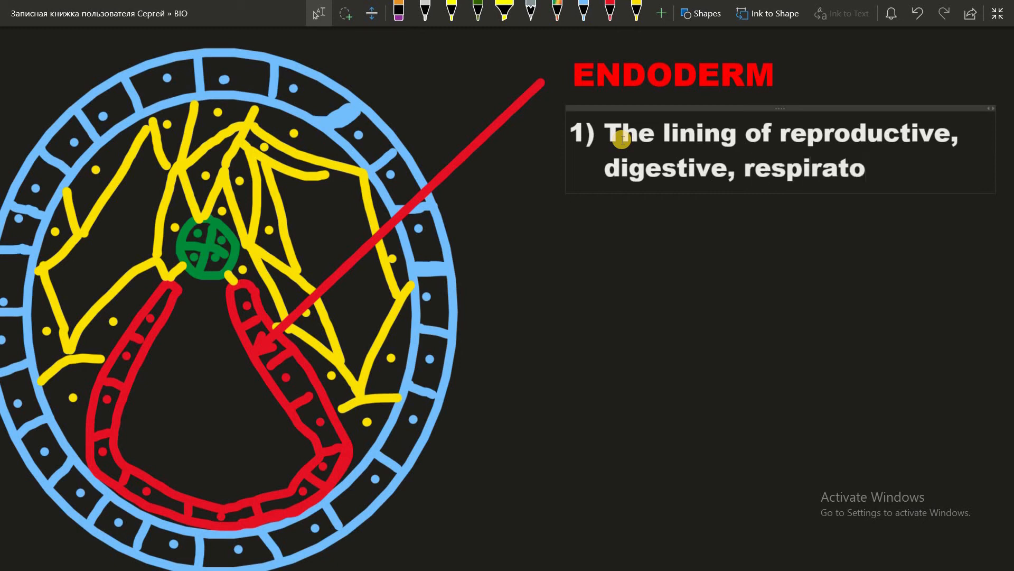
type("ry and urin")
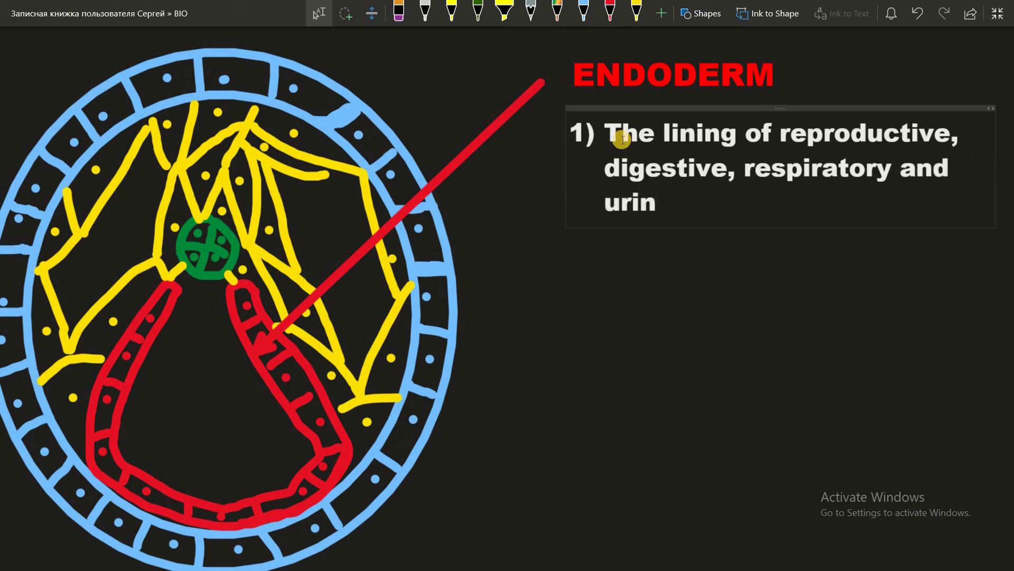
type("ary systems")
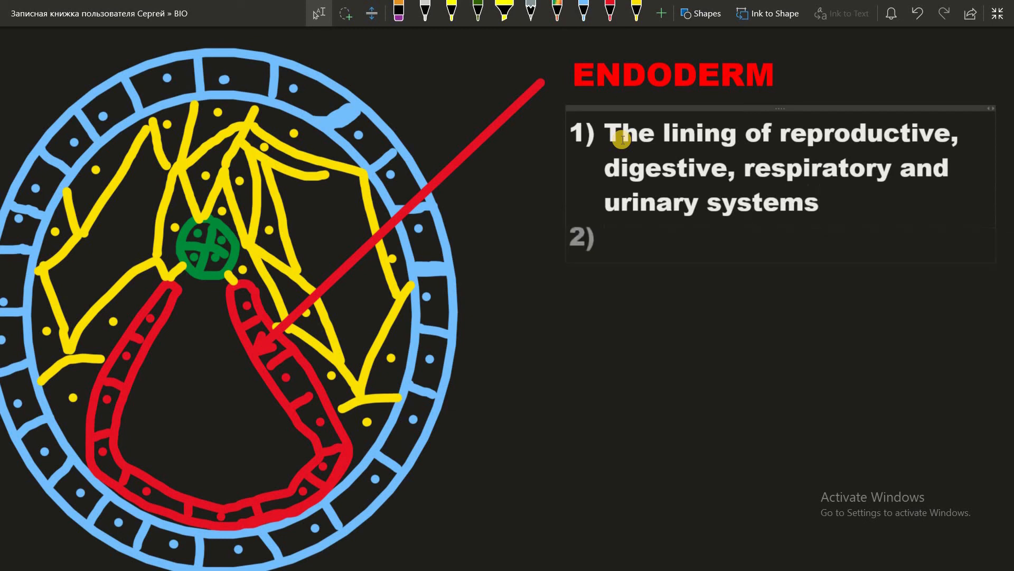
Add Liver, Pancreas and 'Thyroid and parathyroid glands' as ENDODERM items 2–4.
type("li")
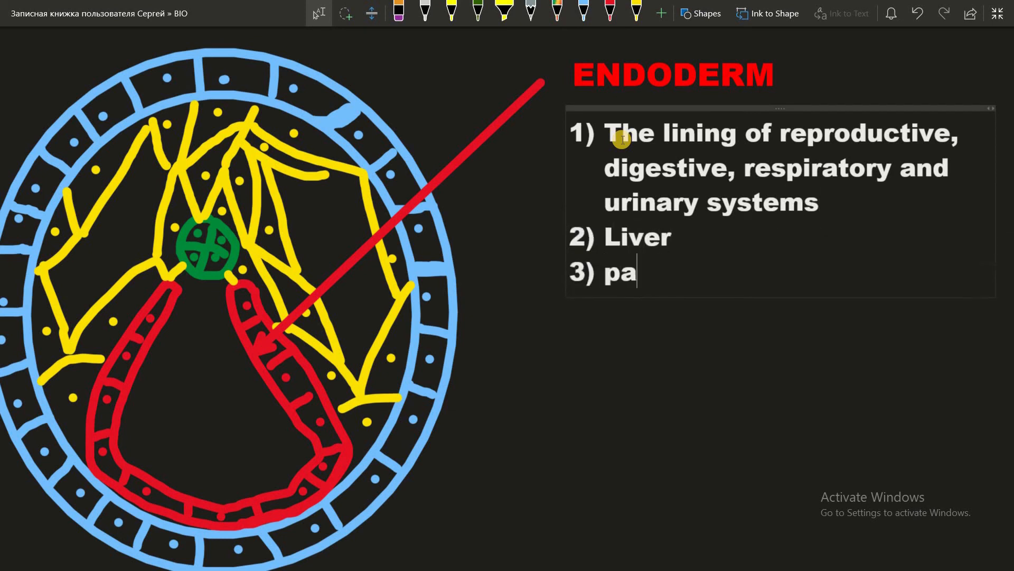
type("ncreas")
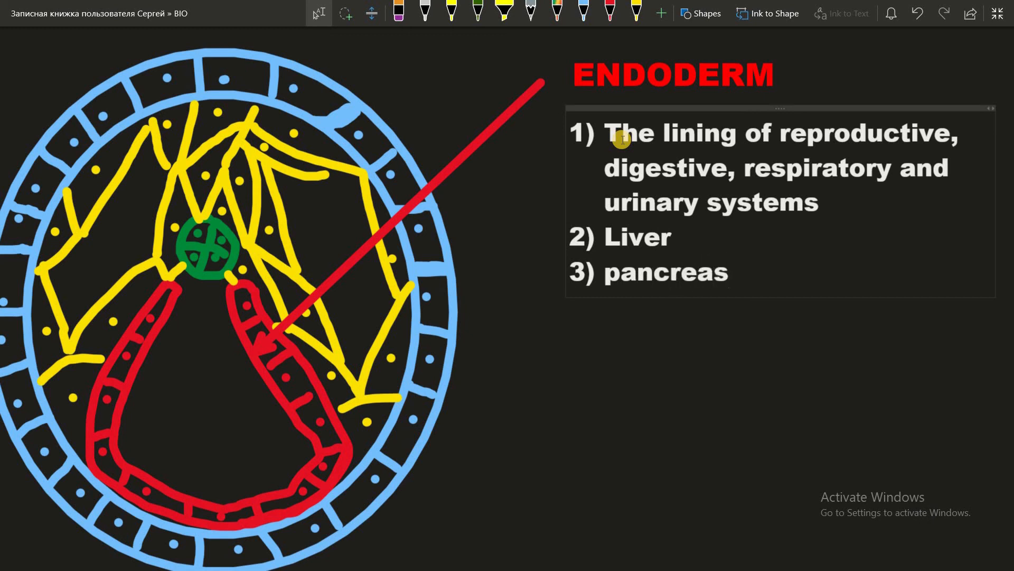
type("th")
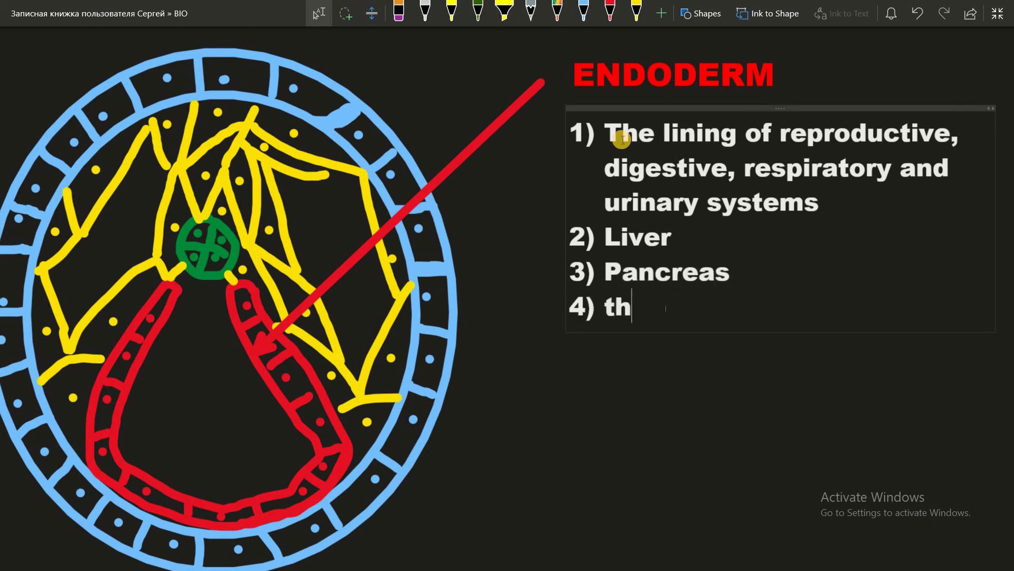
type("yri")
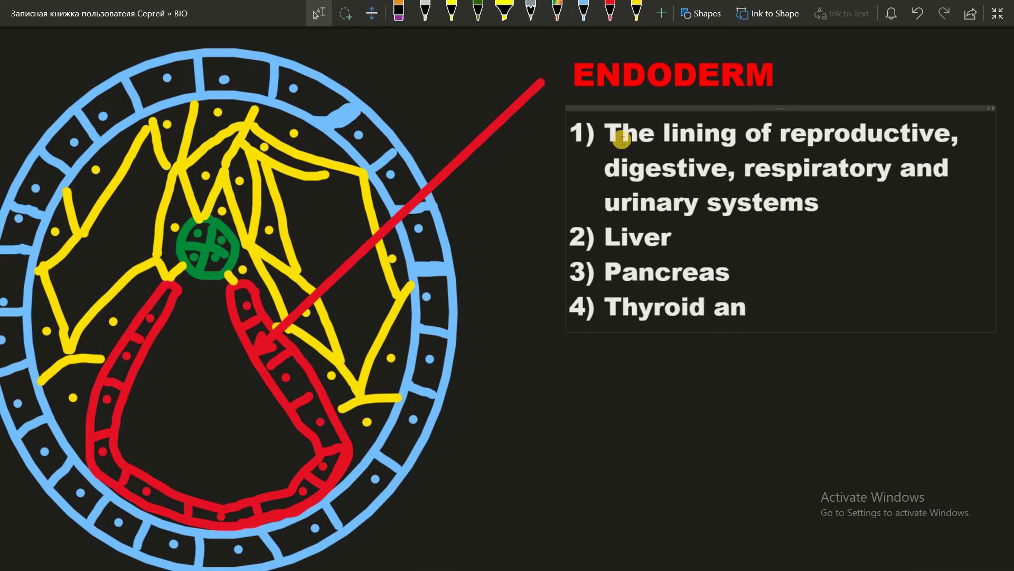
type("d parath")
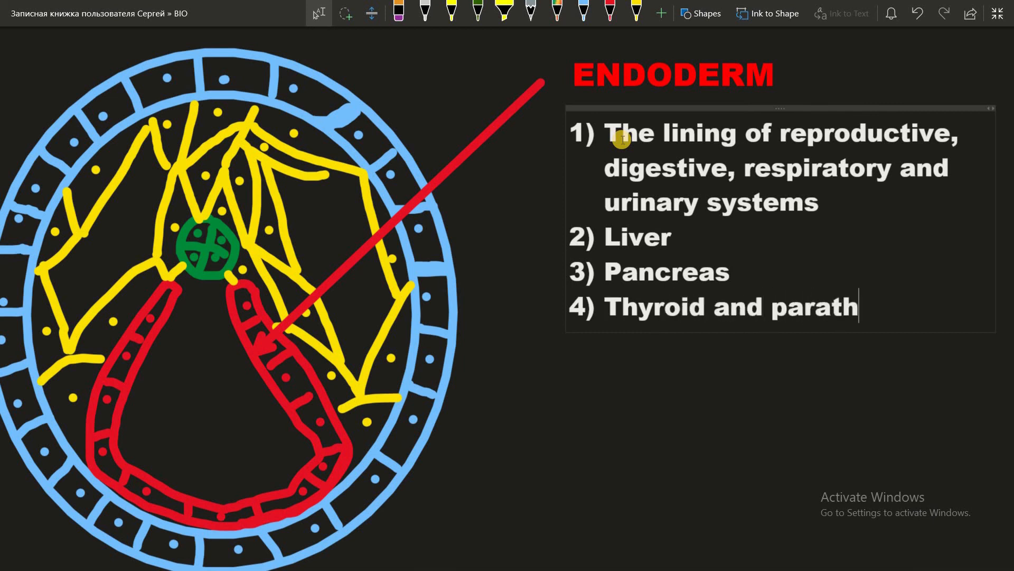
type("yroid")
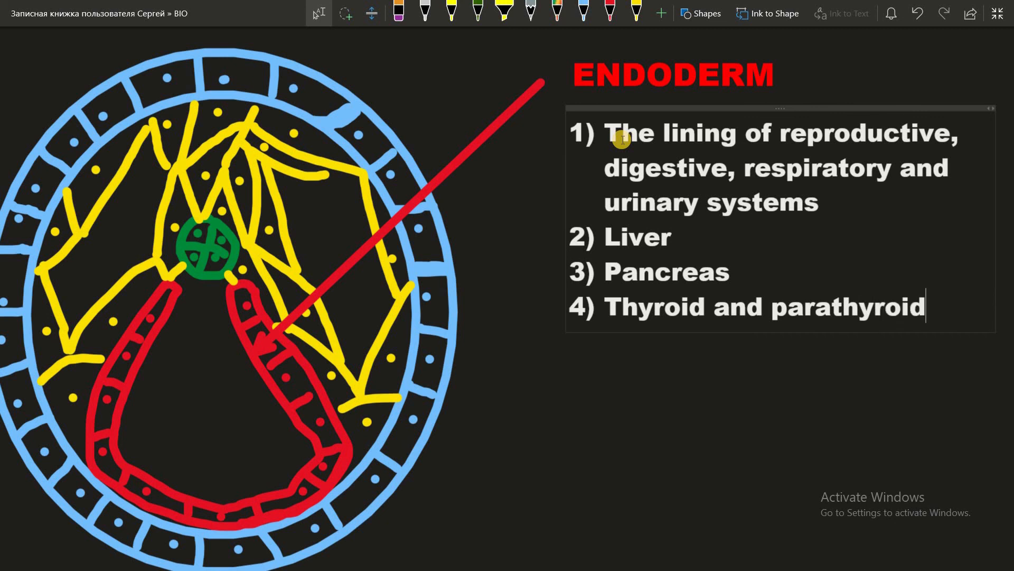
type("gla")
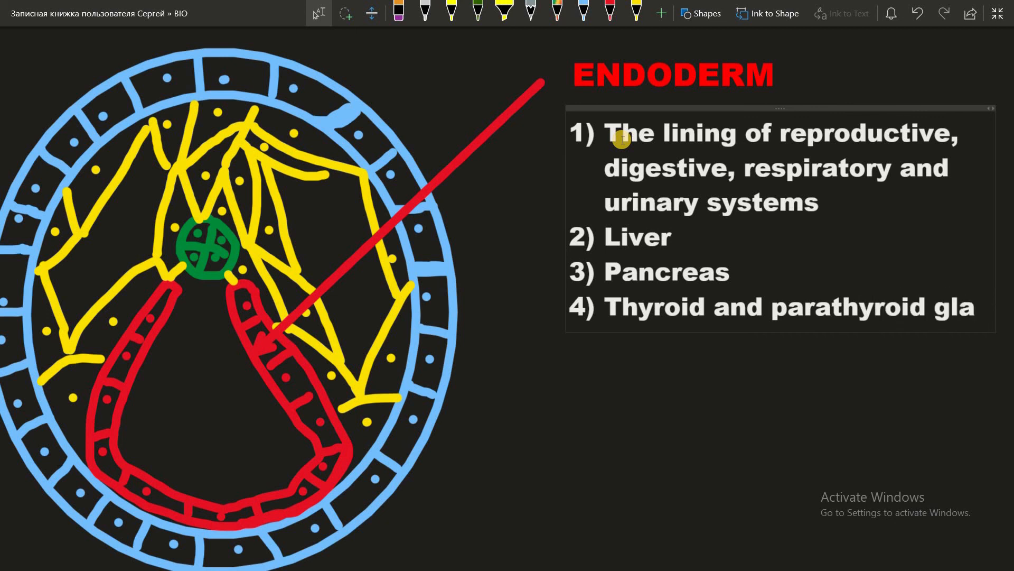